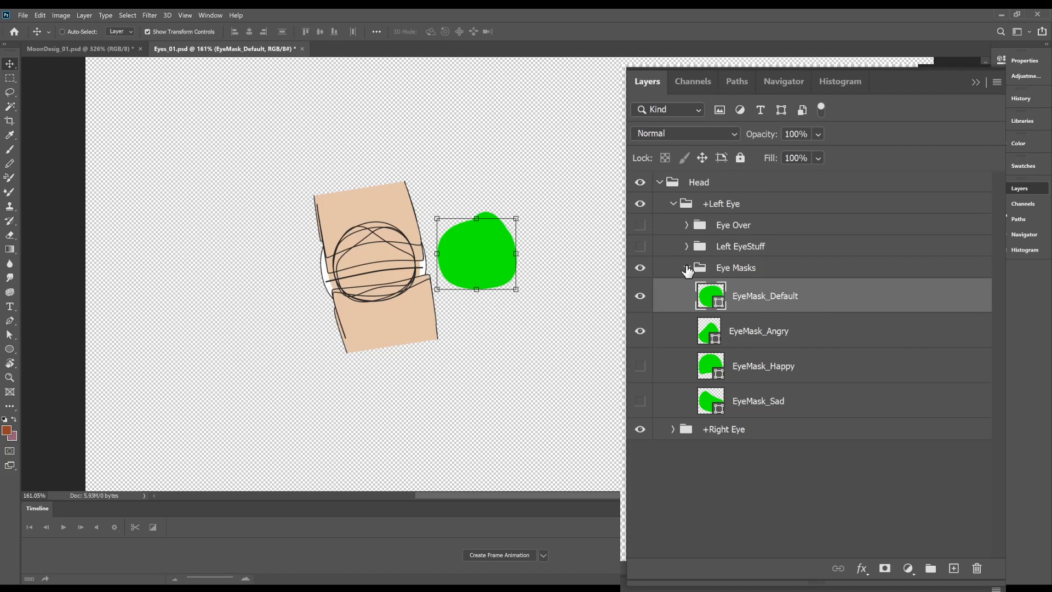
# Hide the Eye Masks group in the Layers panel
pyautogui.click(685, 246)
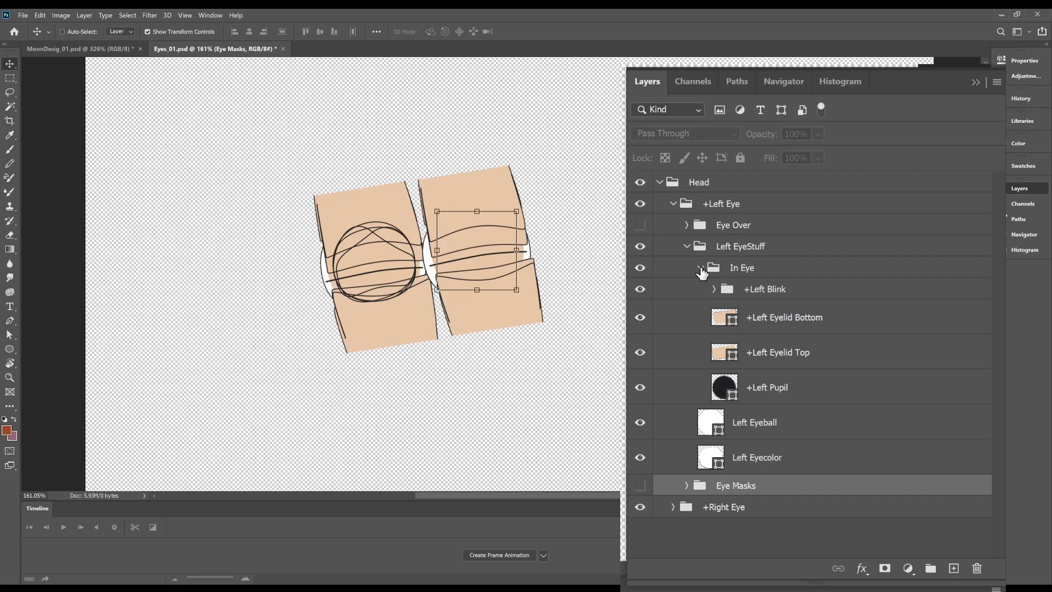
pyautogui.moveTo(708, 267)
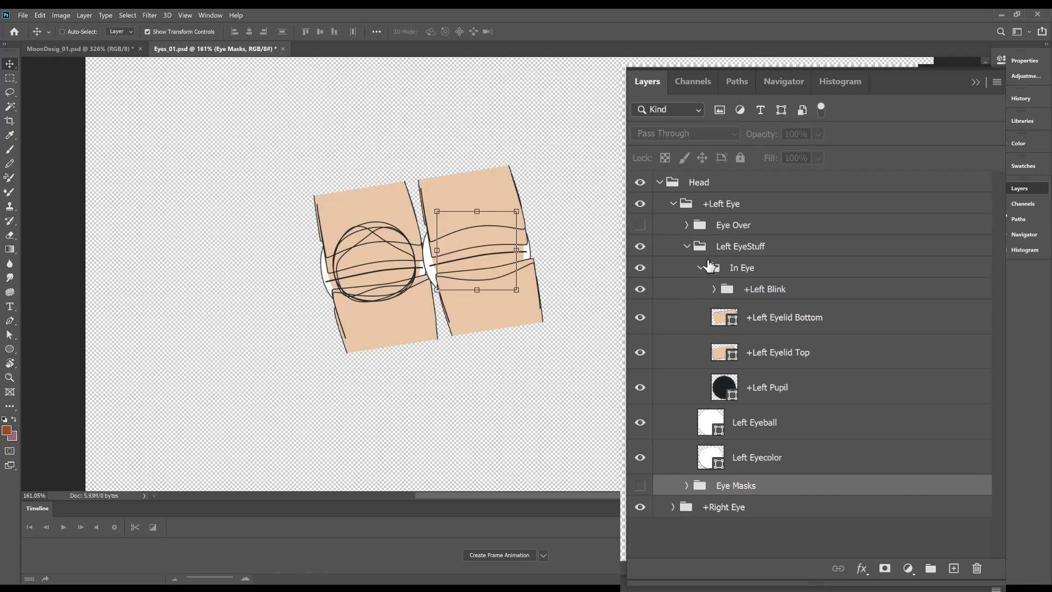
pyautogui.click(763, 289)
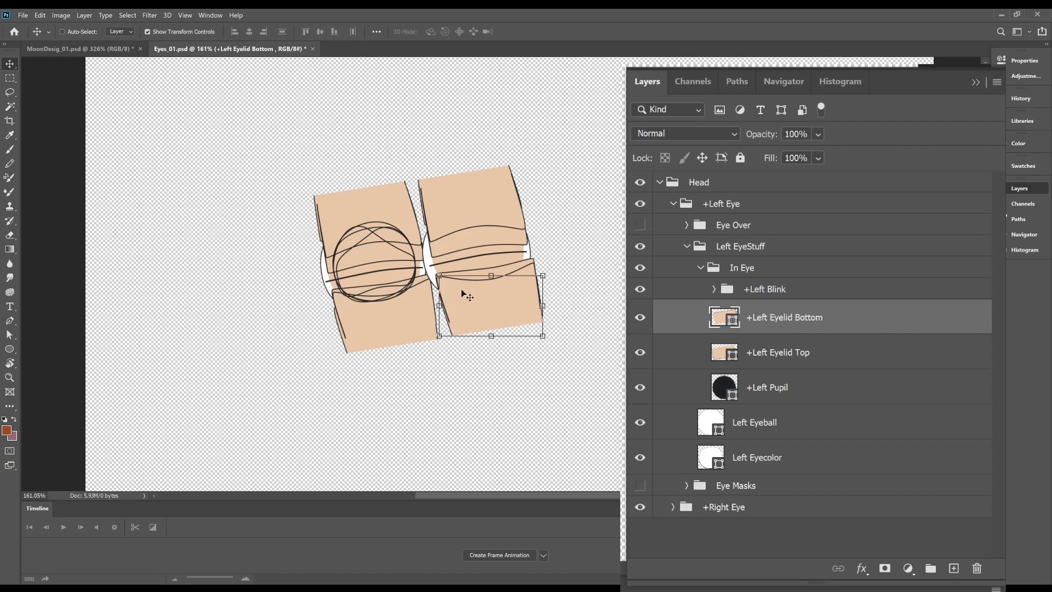
# Adjust the left eye's layers, hiding the +Left Blink and Left Eyecolor layers
pyautogui.click(766, 388)
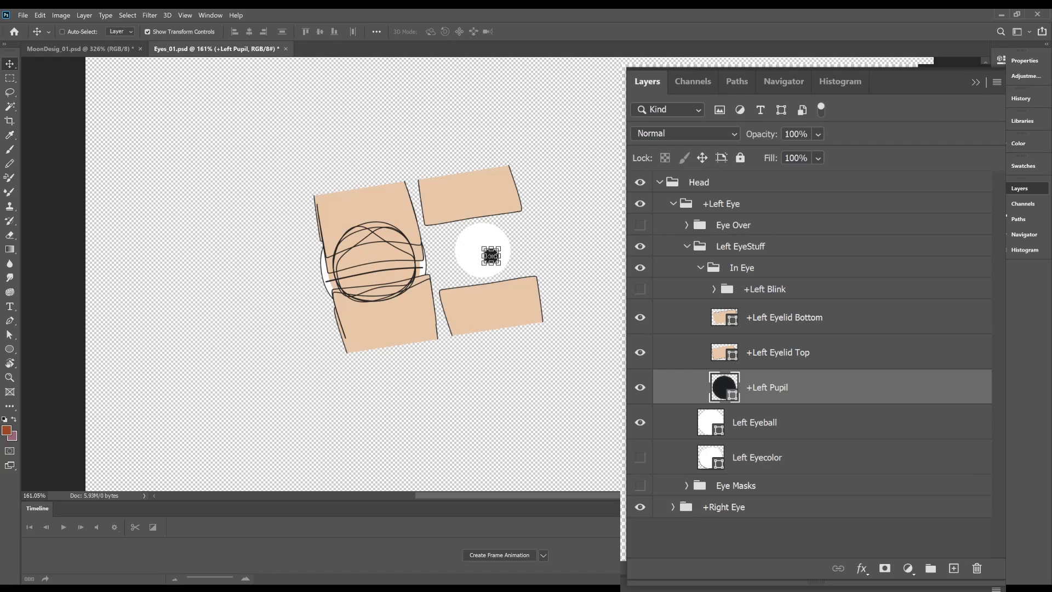
pyautogui.click(742, 267)
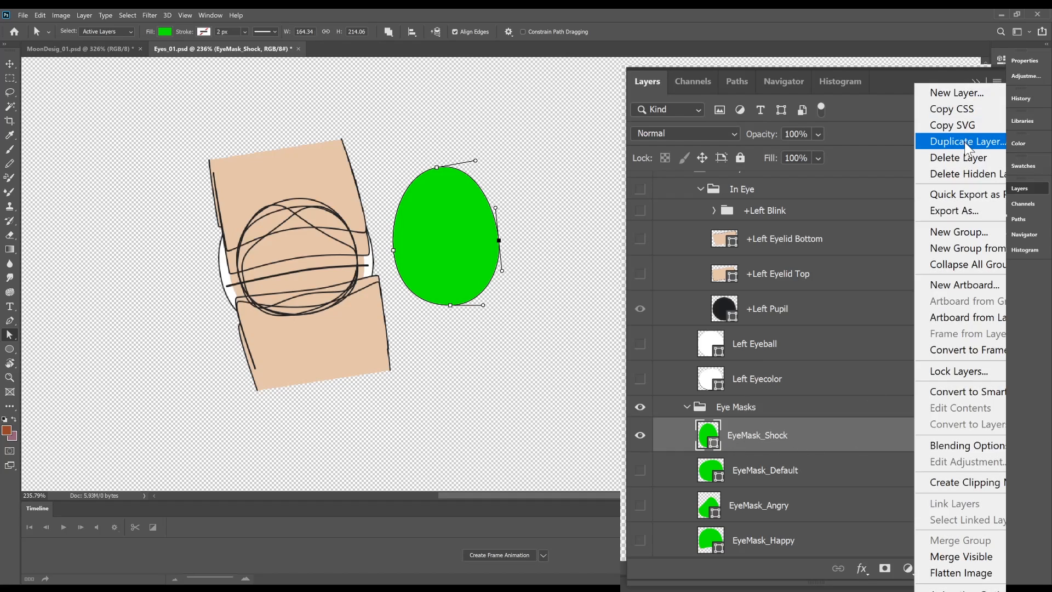
# Duplicate EyeMask_Shock and make the Eye Over group visible and expanded
pyautogui.click(967, 141)
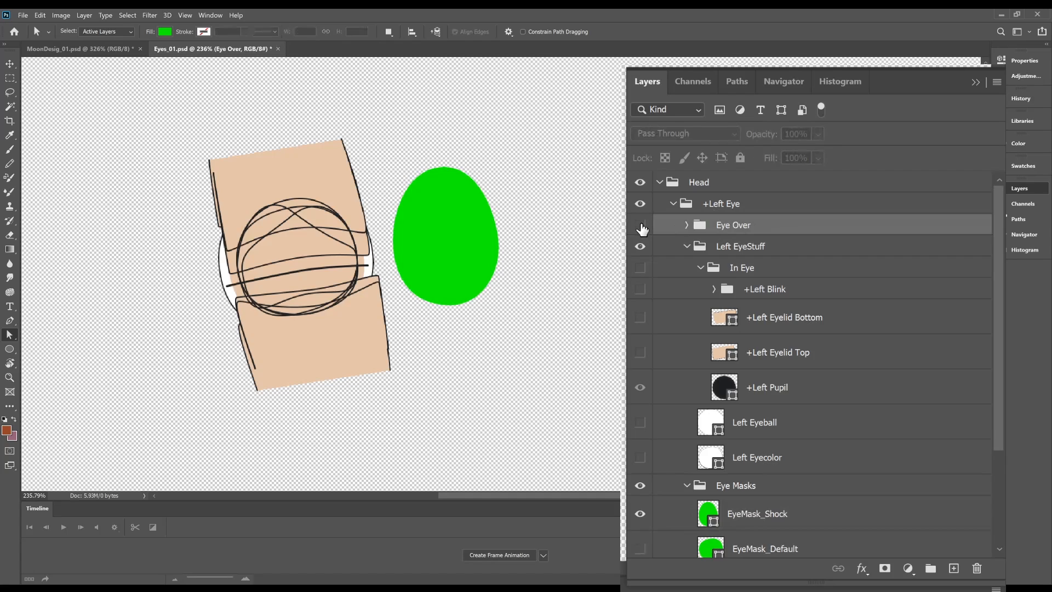
pyautogui.click(639, 225)
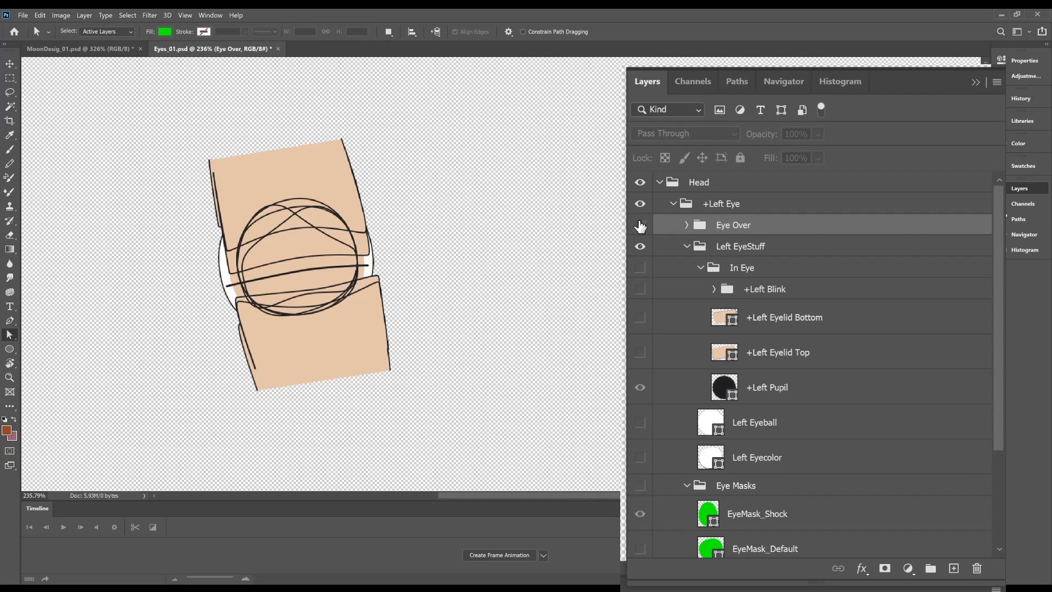
pyautogui.click(685, 225)
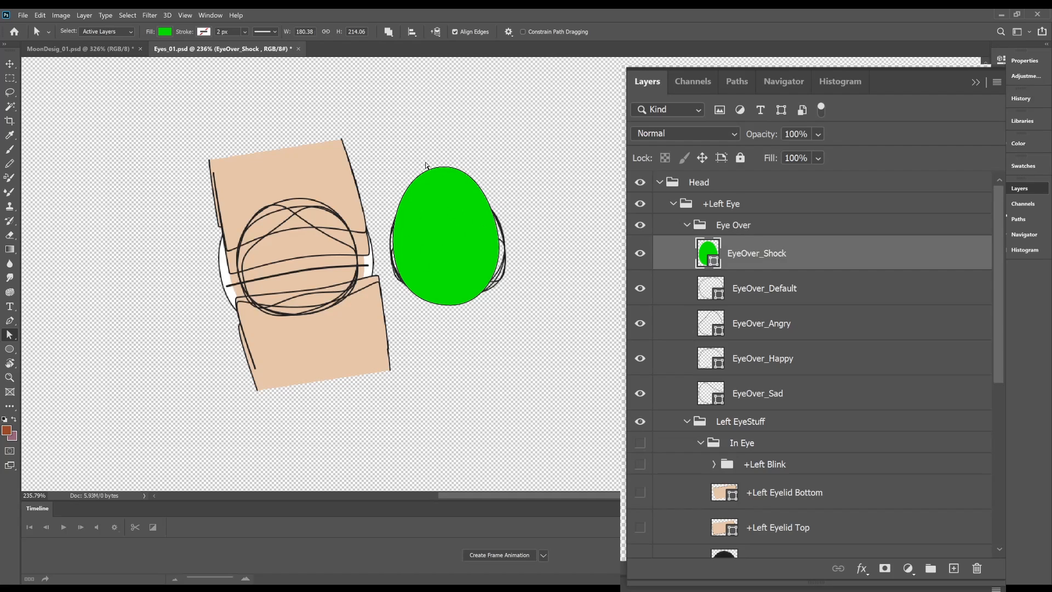
pyautogui.moveTo(772, 262)
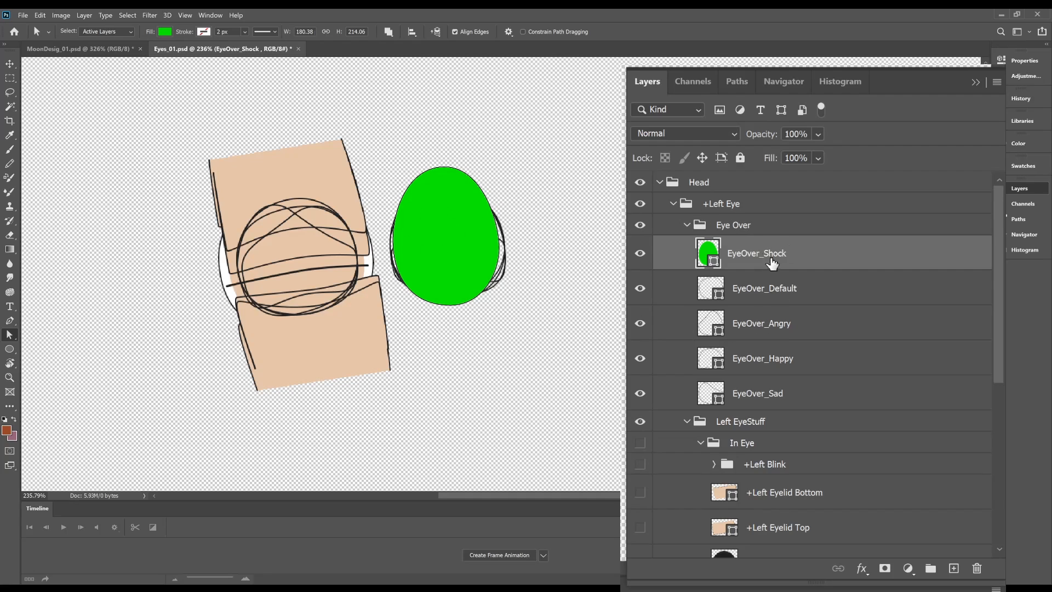
pyautogui.moveTo(131, 59)
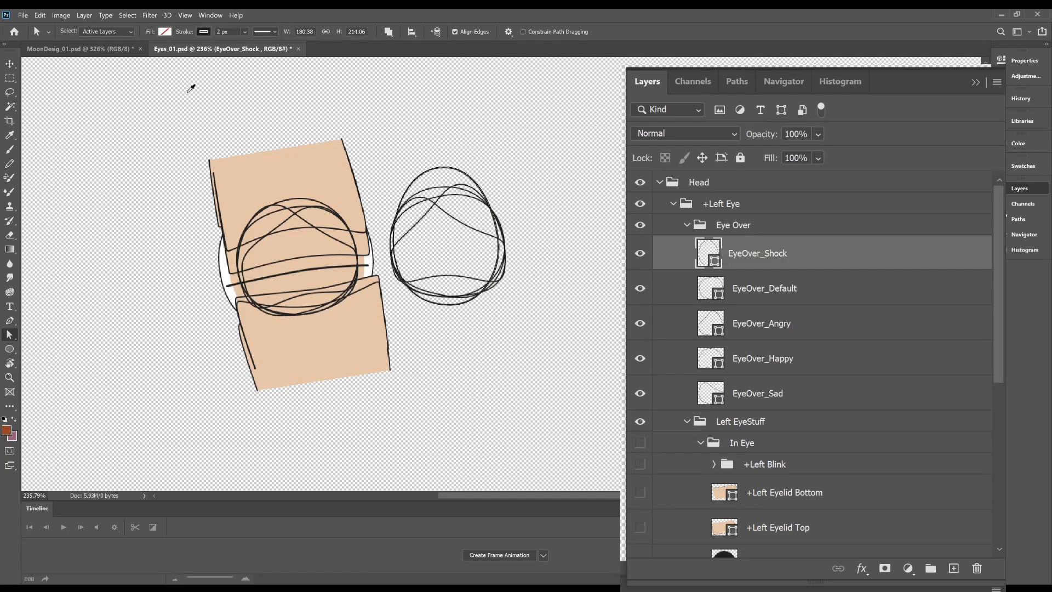
pyautogui.moveTo(427, 153)
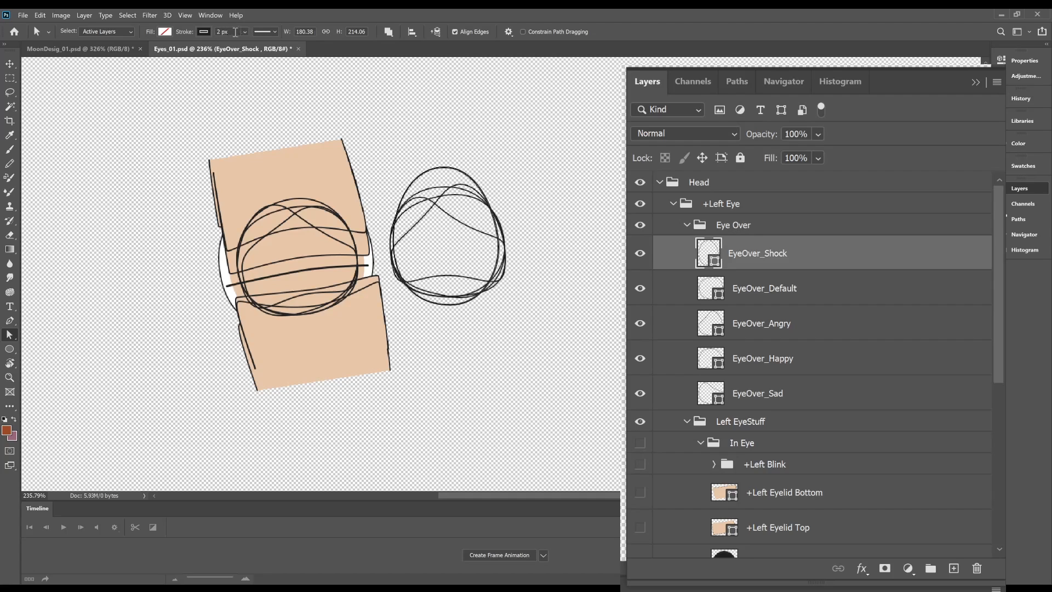
pyautogui.click(732, 224)
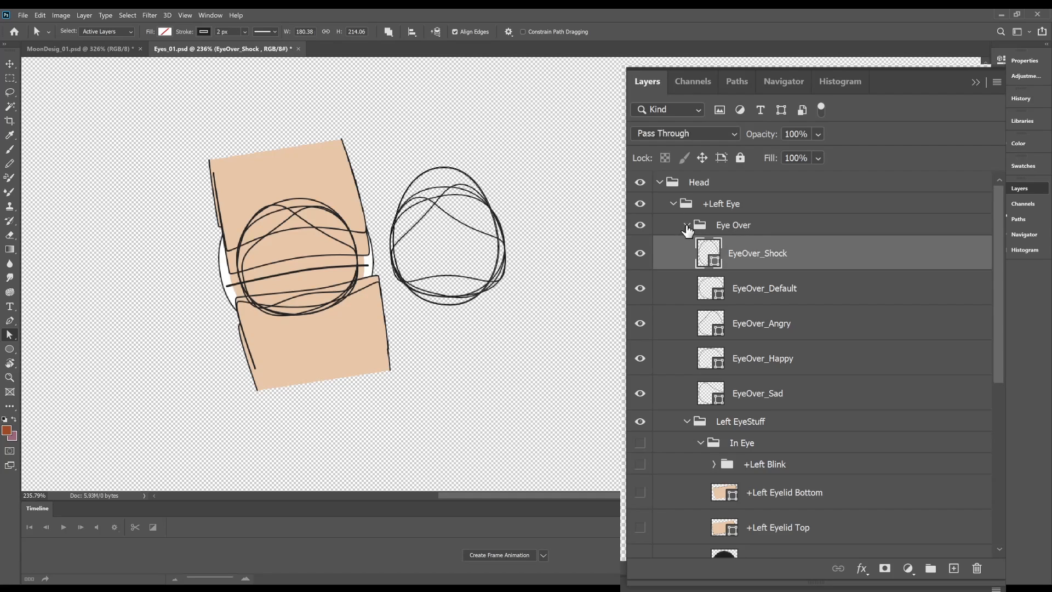
# Collapse Eye Over and make the In Eye and Left Eyecolor layers visible again
pyautogui.click(686, 225)
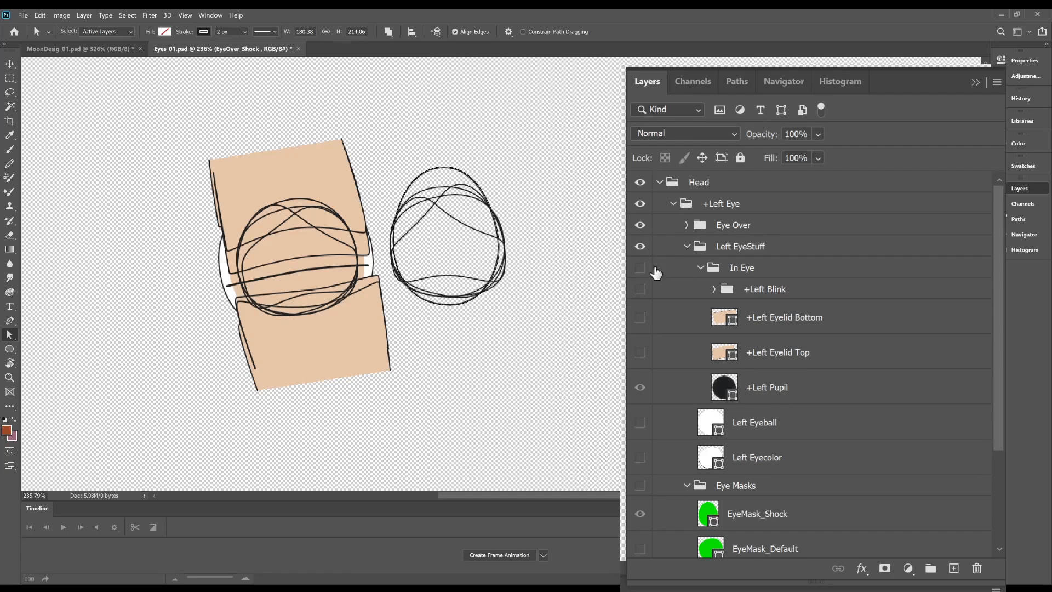
pyautogui.click(639, 266)
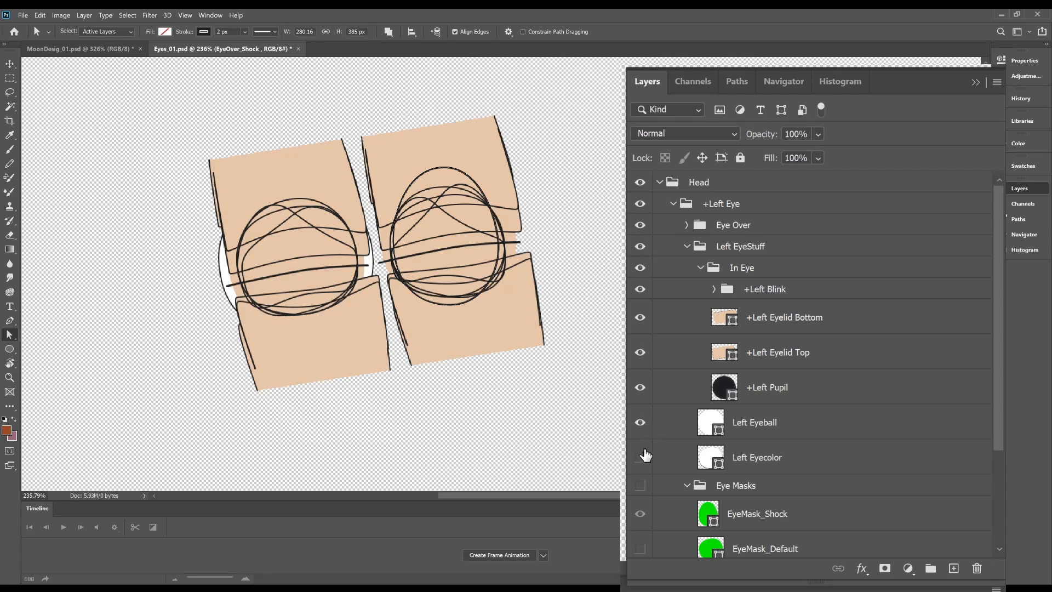
pyautogui.click(733, 224)
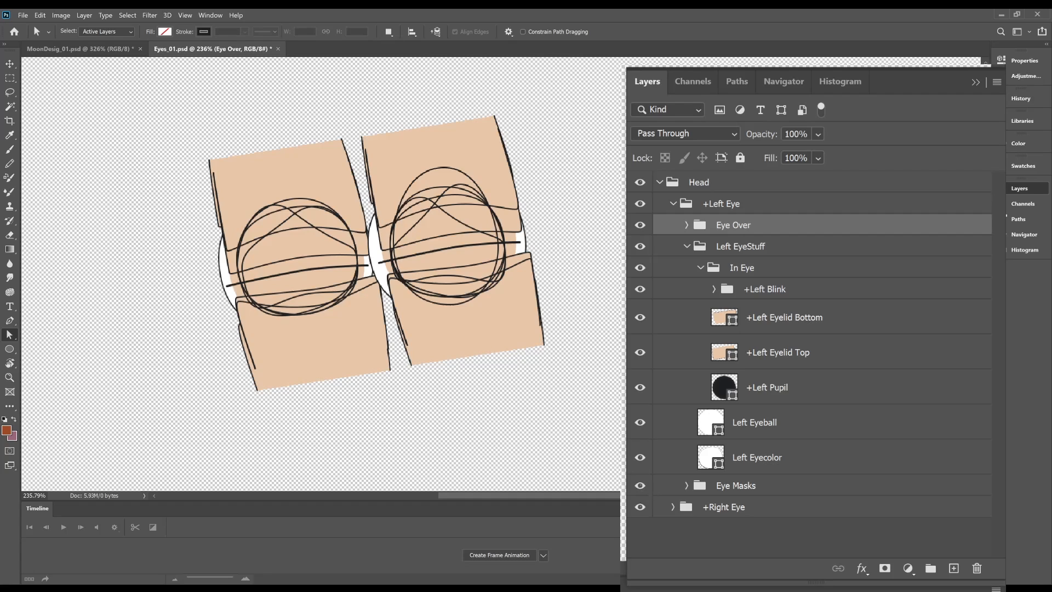